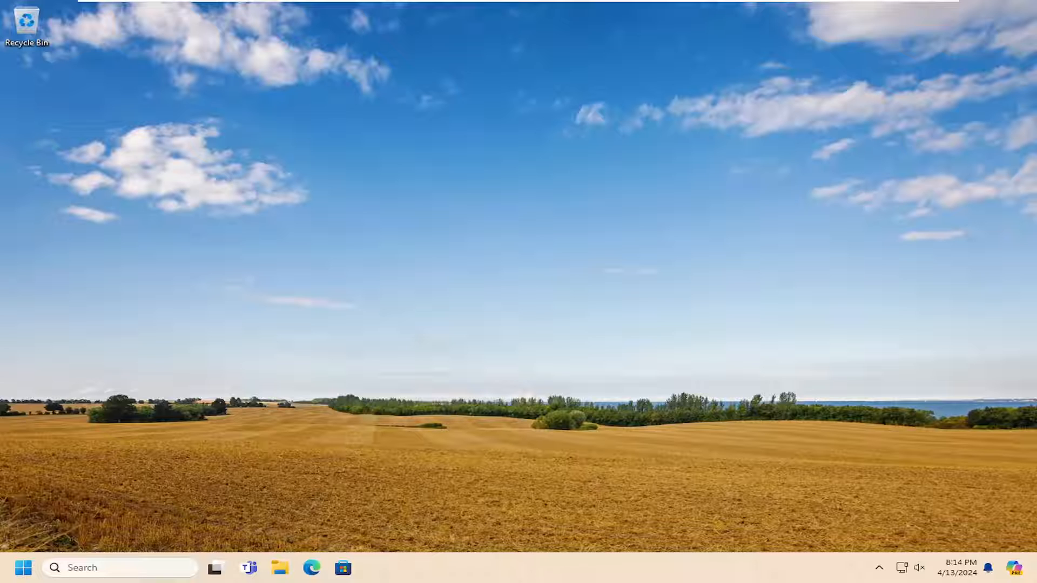
Search the Start menu for 'settings' to launch Windows Settings
text(s)
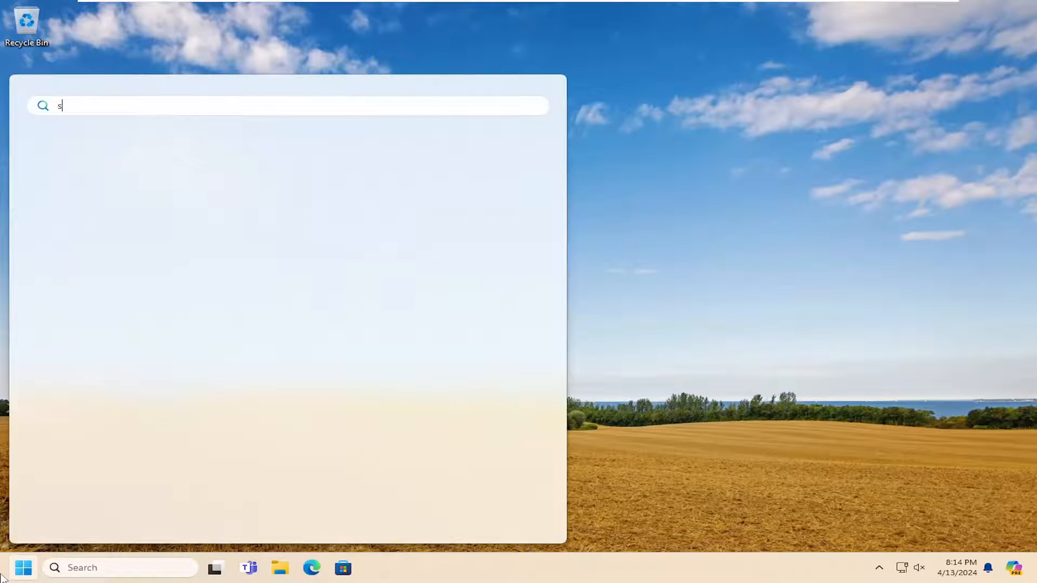
text(ettings)
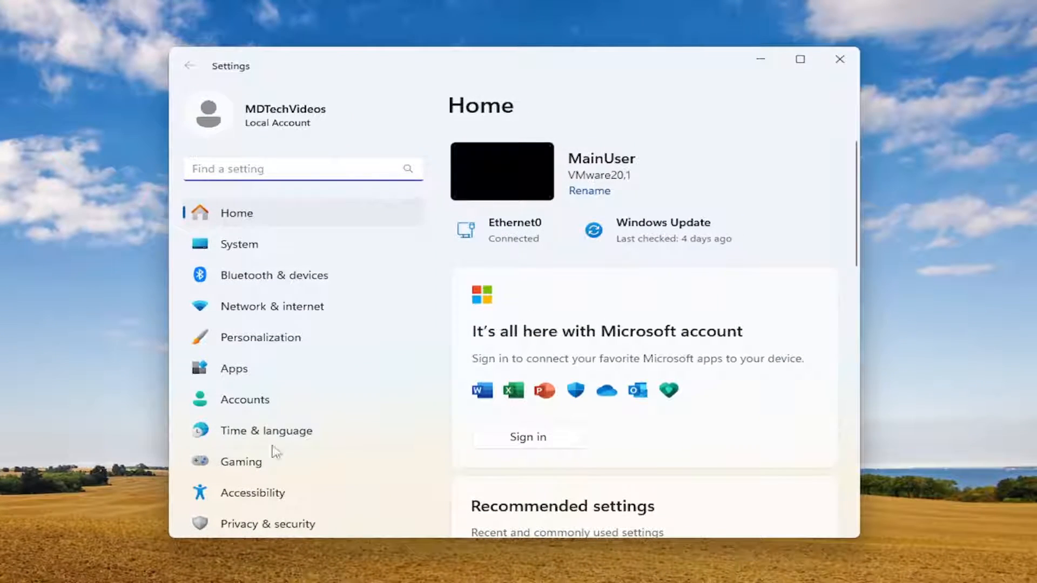
Filter the Installed apps list to 'photos' so only the Photos app shows
click(235, 368)
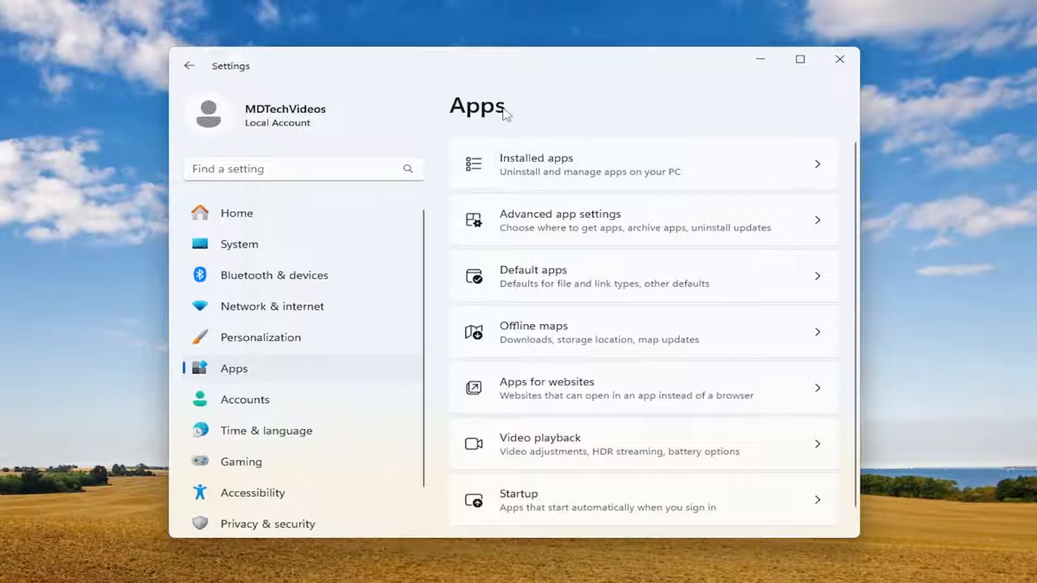
mouse_move(568, 164)
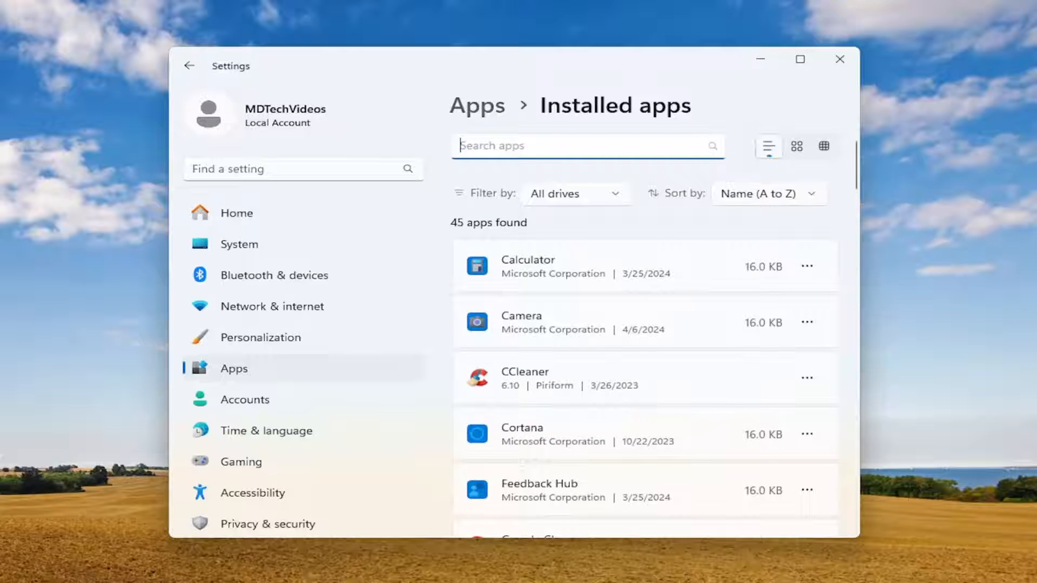
text(photos)
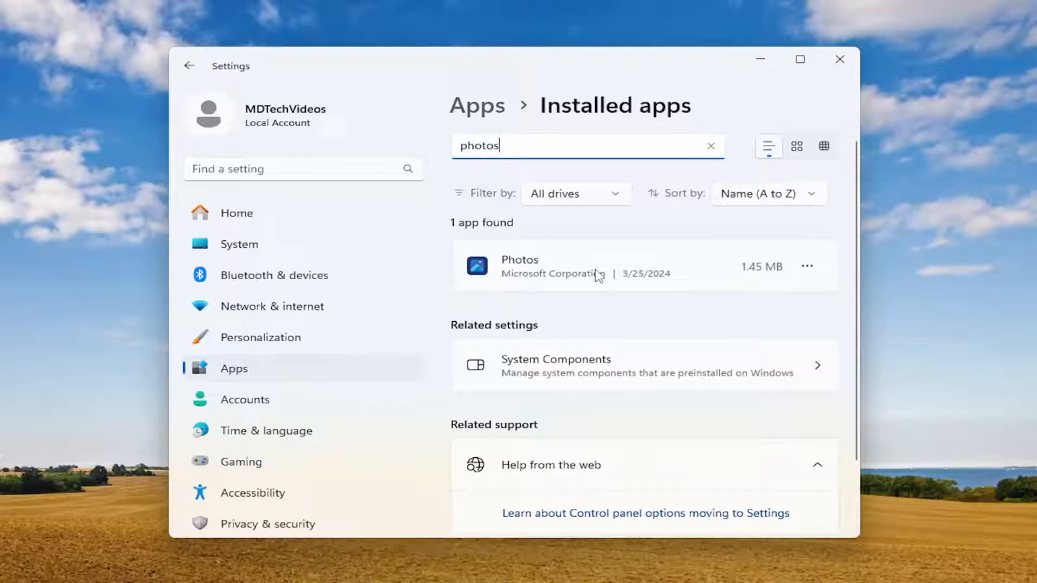
mouse_move(808, 265)
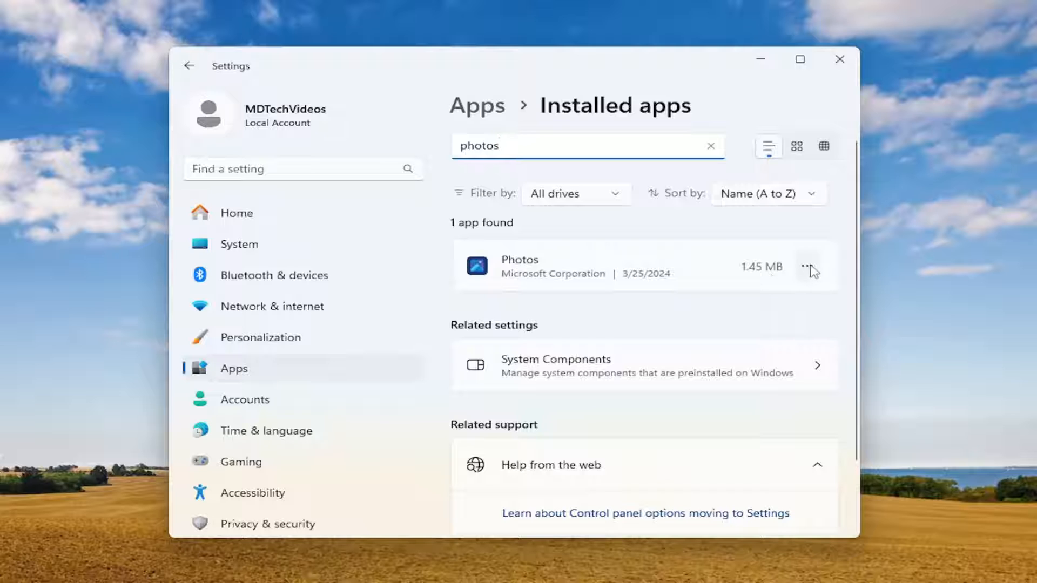
Repair the Photos app from its Advanced options page
click(807, 266)
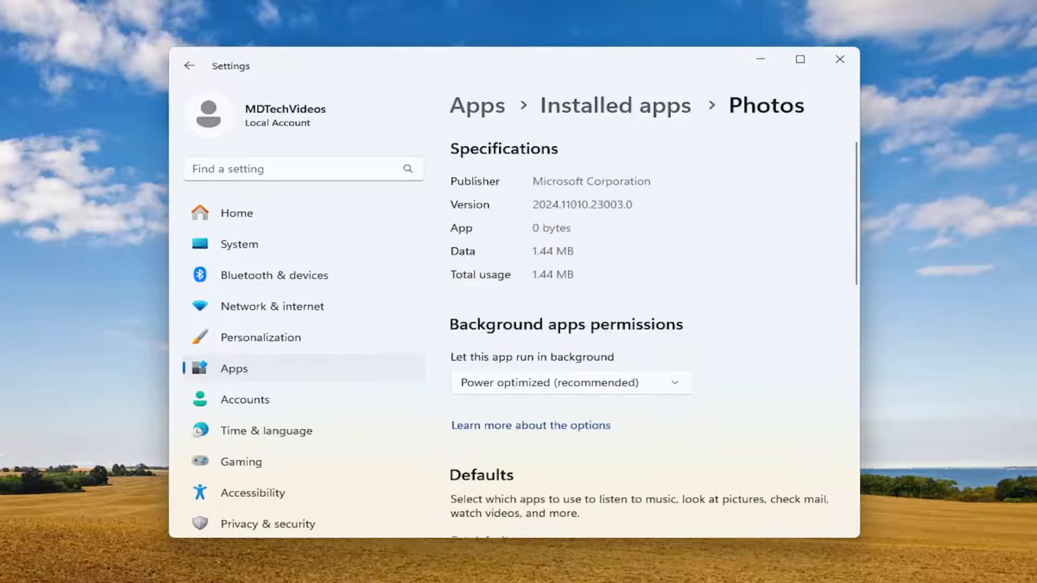
scroll(down, 3)
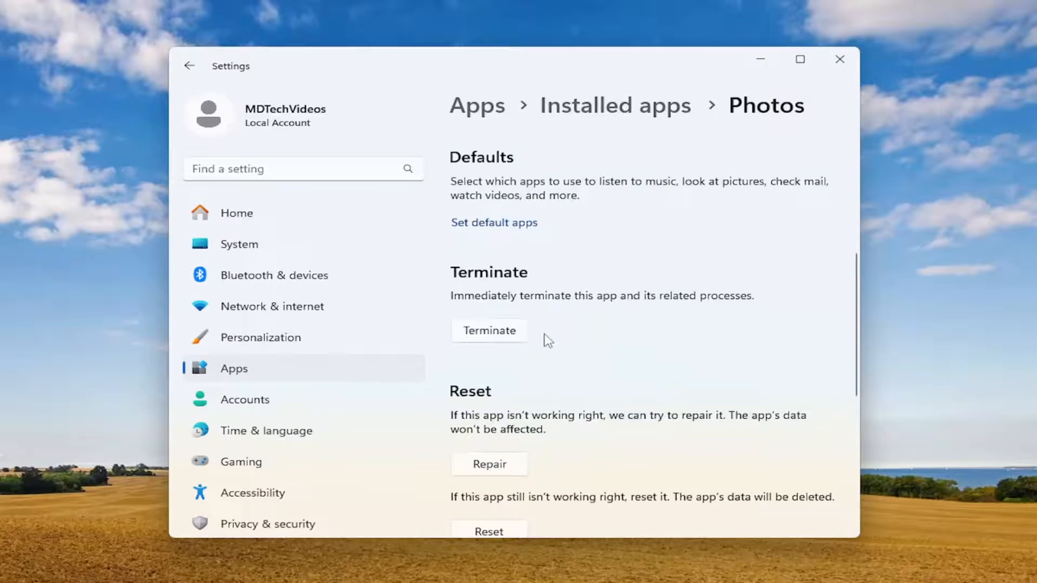
scroll(down, 3)
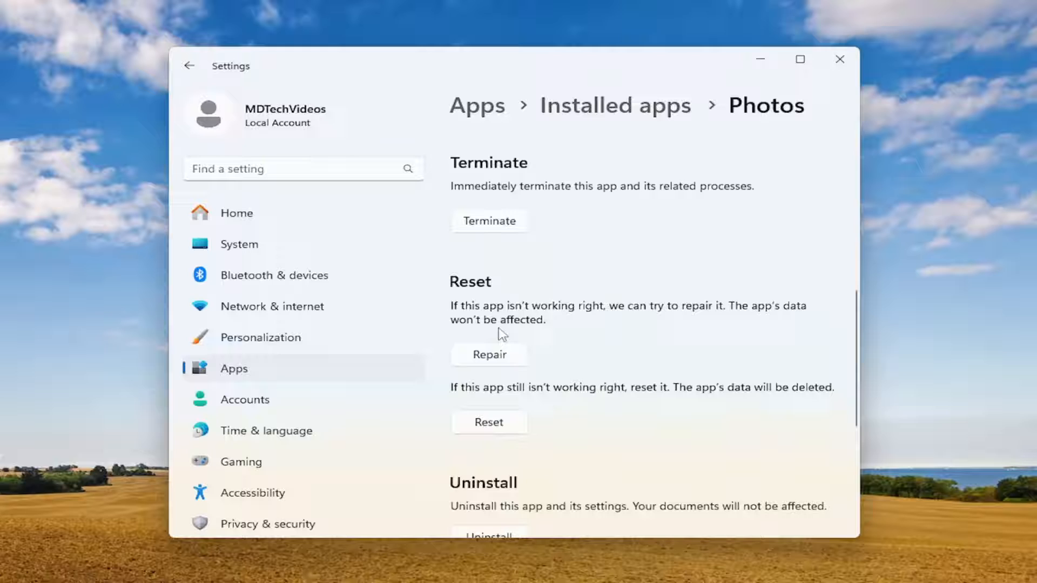
click(489, 354)
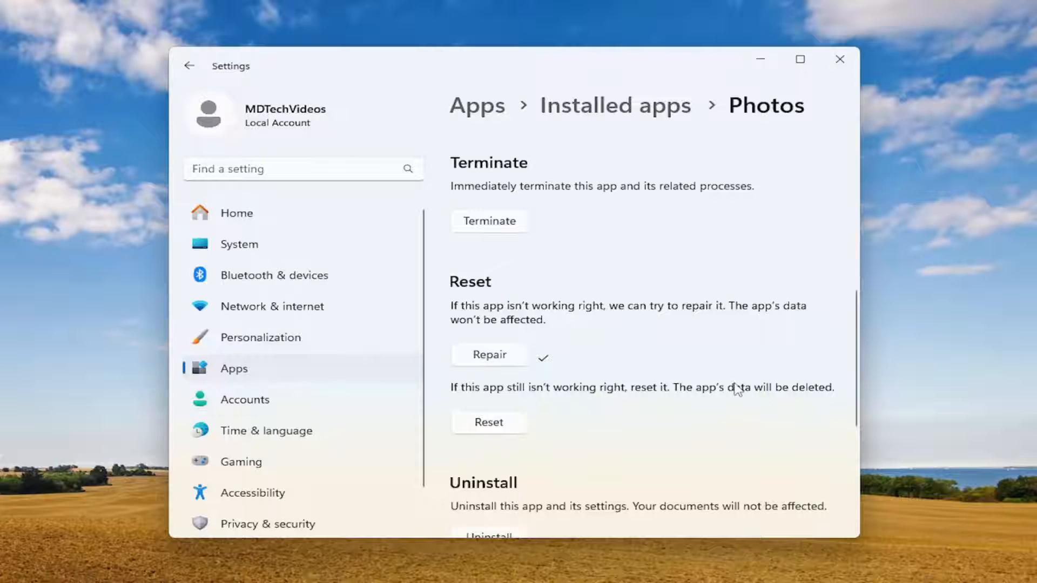
mouse_move(487, 395)
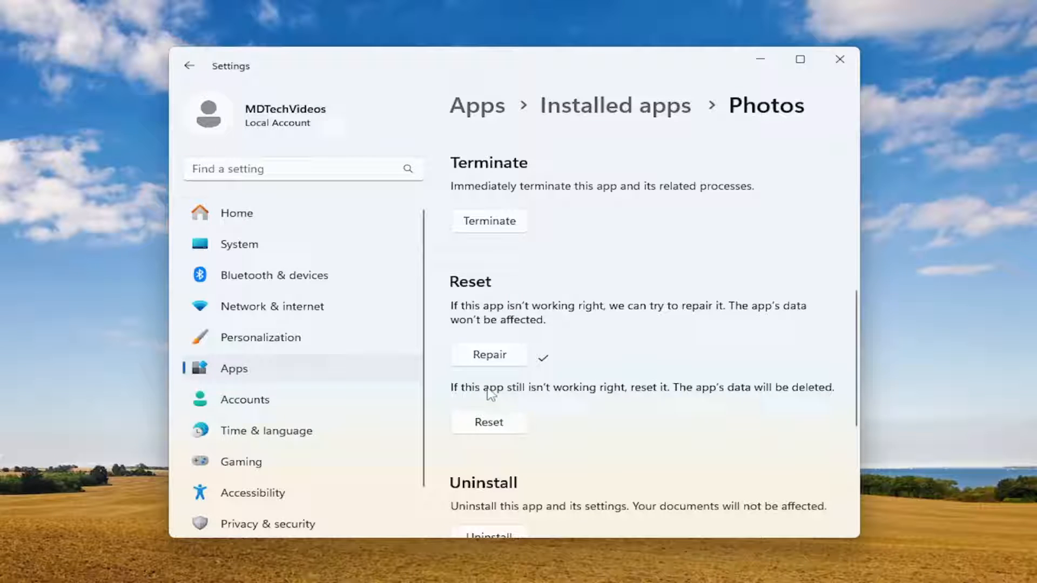
mouse_move(659, 402)
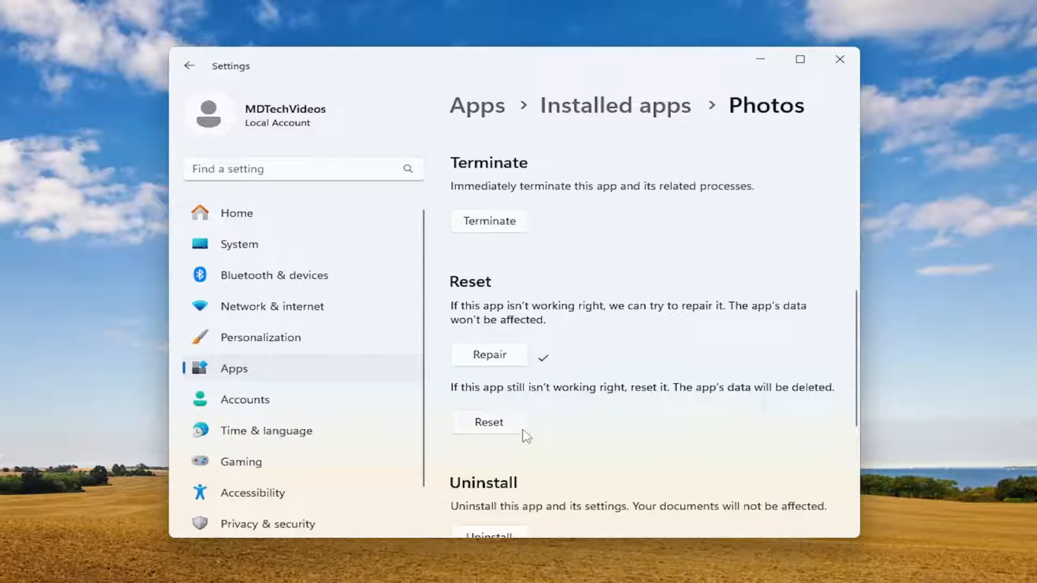
Reset the Photos app, confirming deletion of its data, then close Settings
click(488, 423)
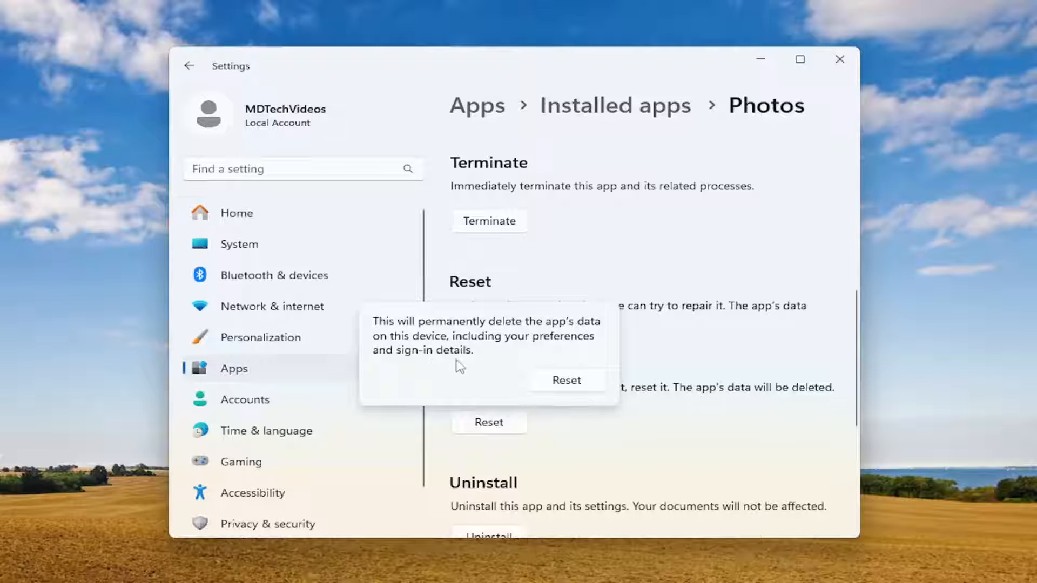
click(489, 354)
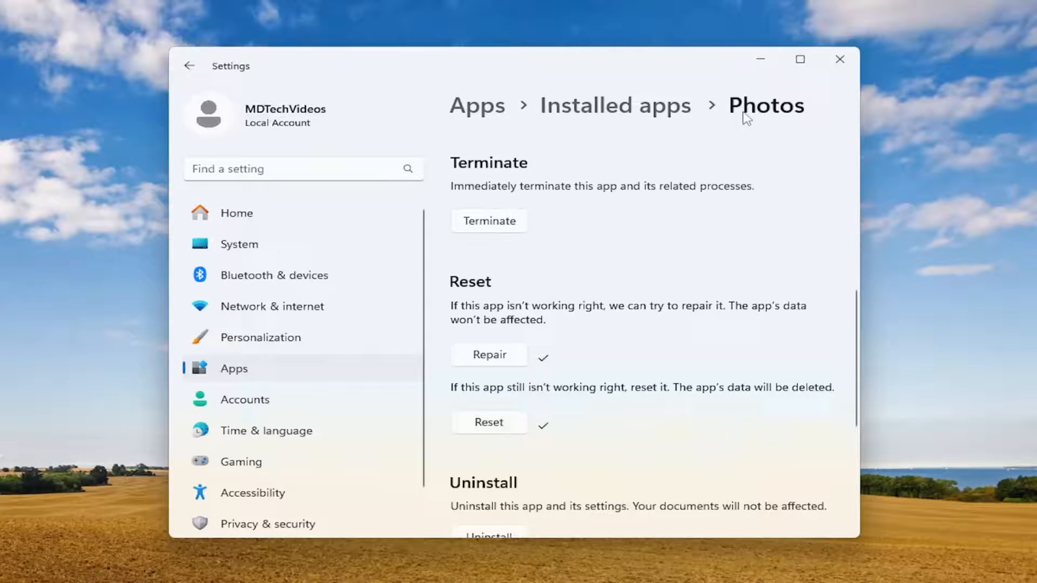
click(839, 59)
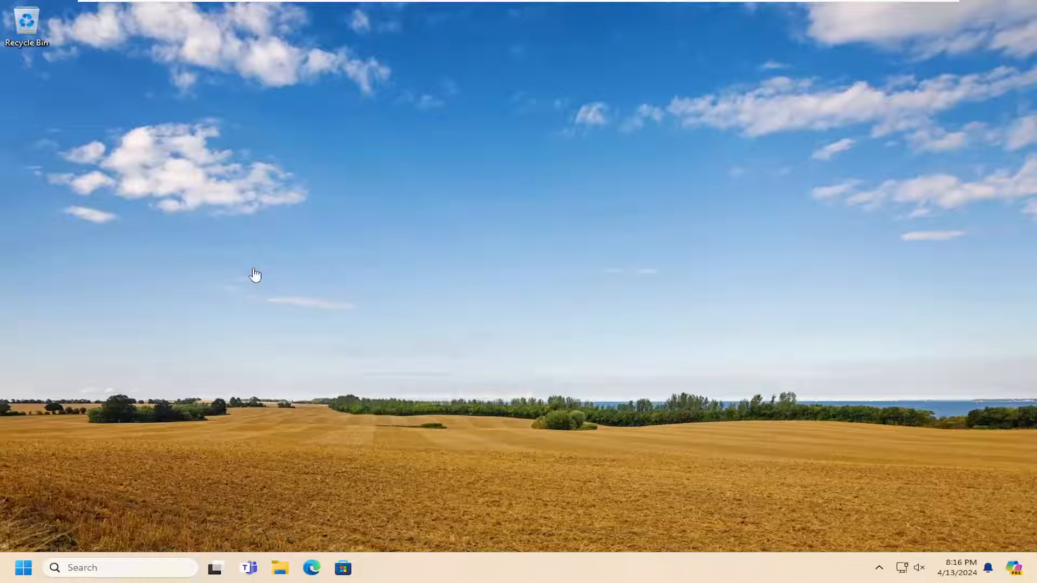
Launch Command Prompt as administrator via a Start search for 'cmd', approving the UAC prompt
click(24, 568)
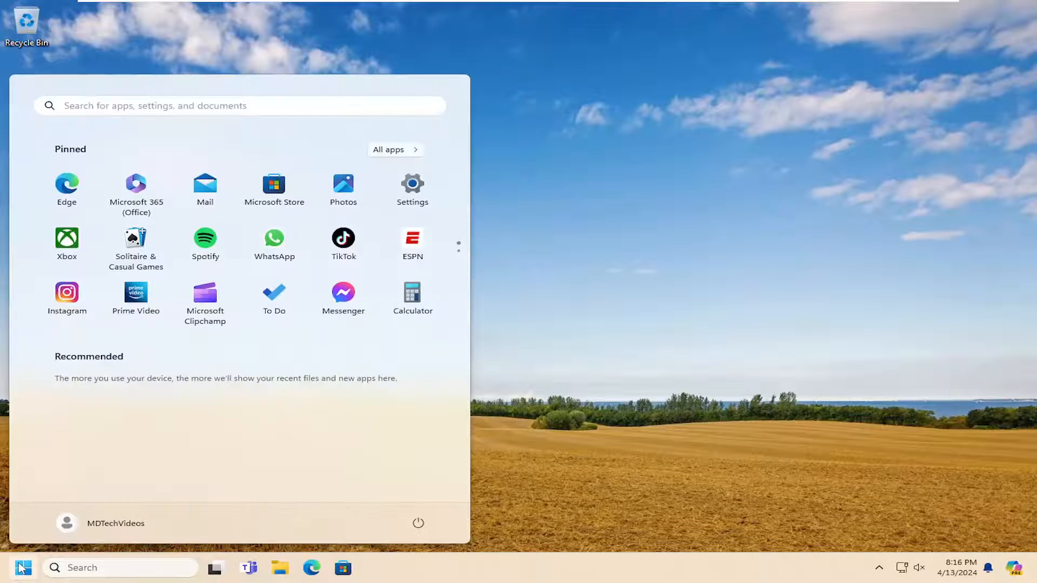
text(cmd)
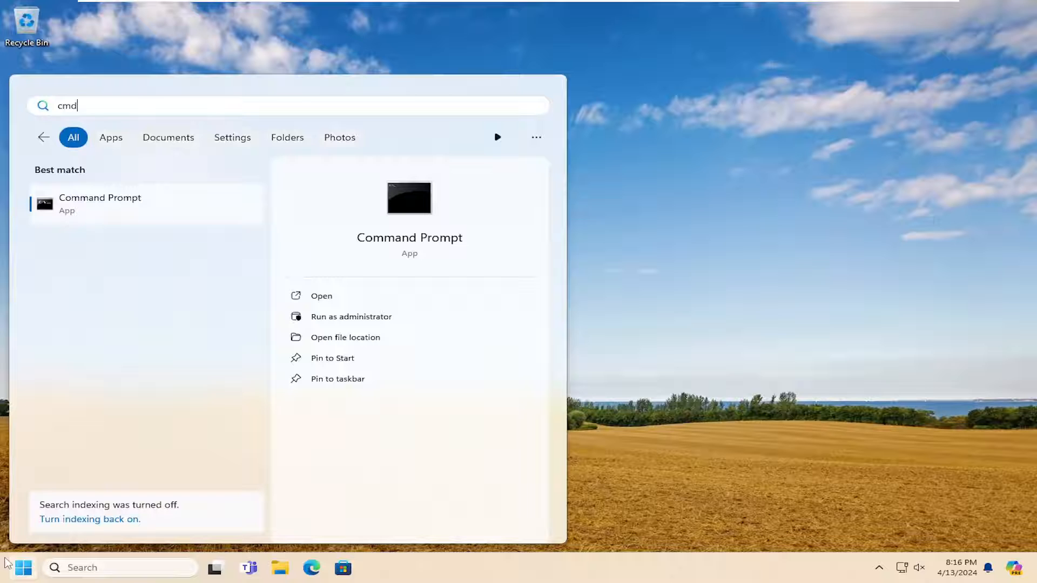
mouse_move(81, 218)
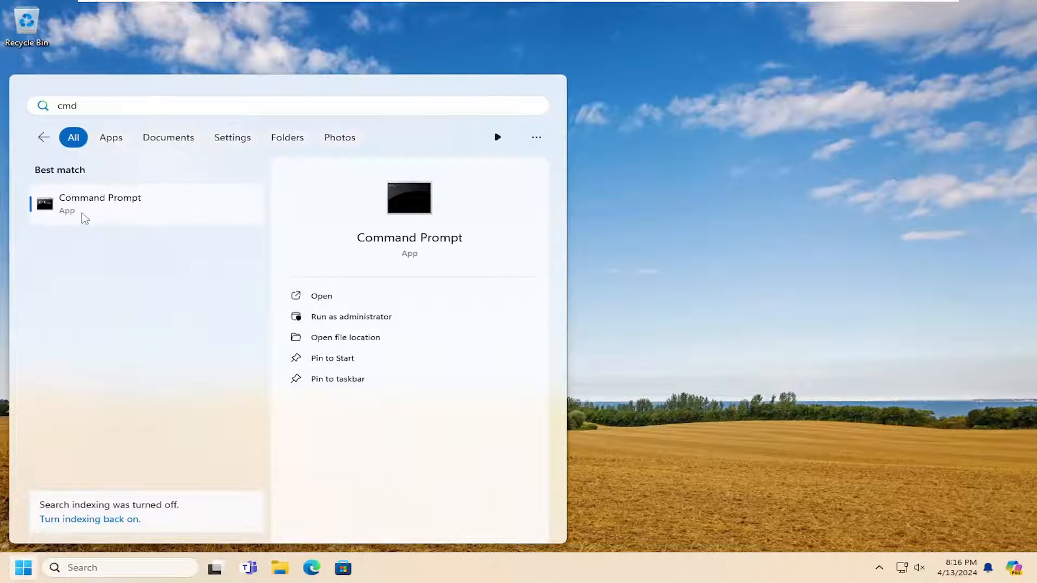
right_click(99, 203)
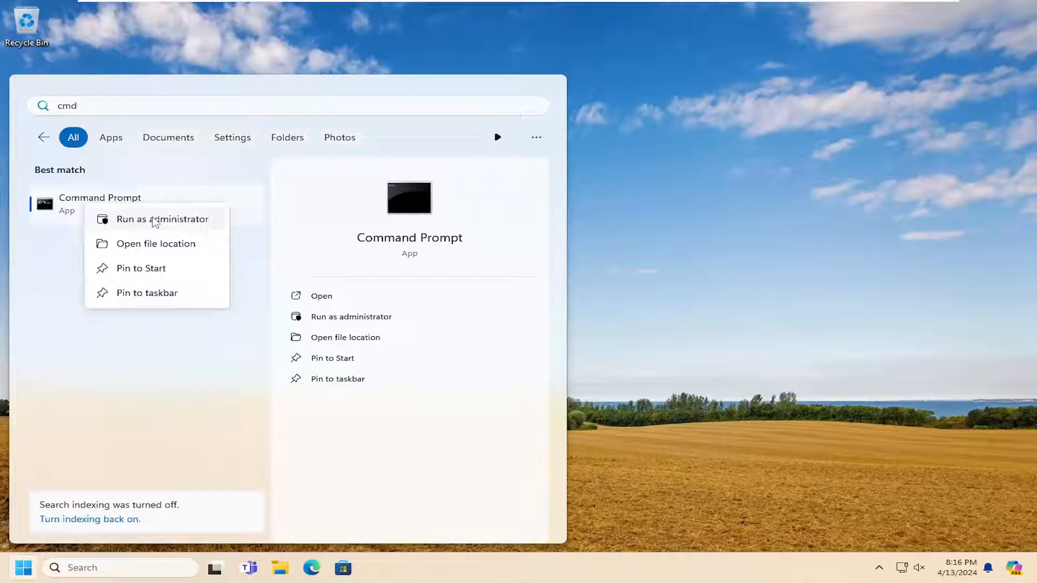
click(162, 218)
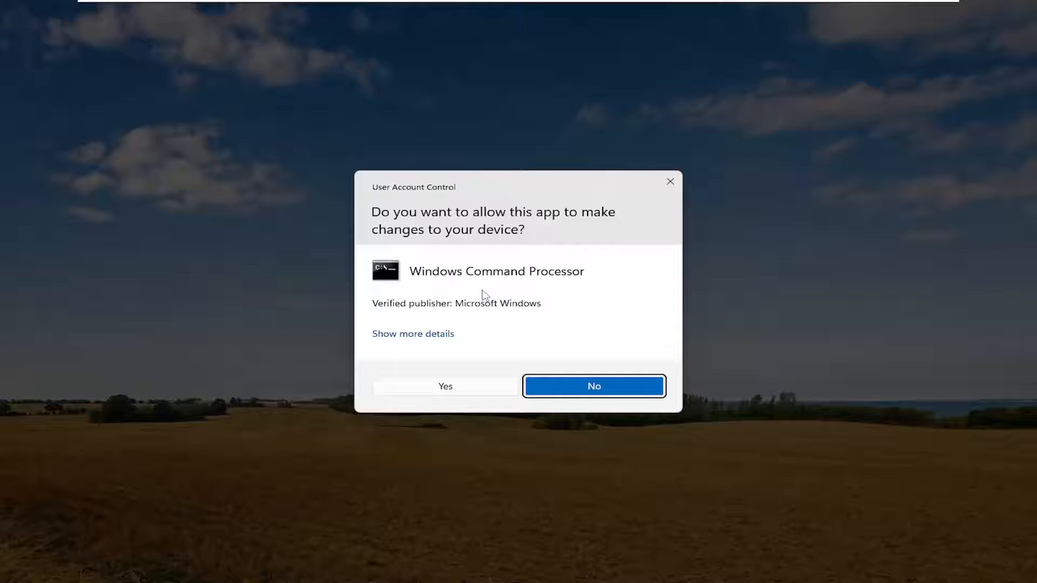
click(444, 385)
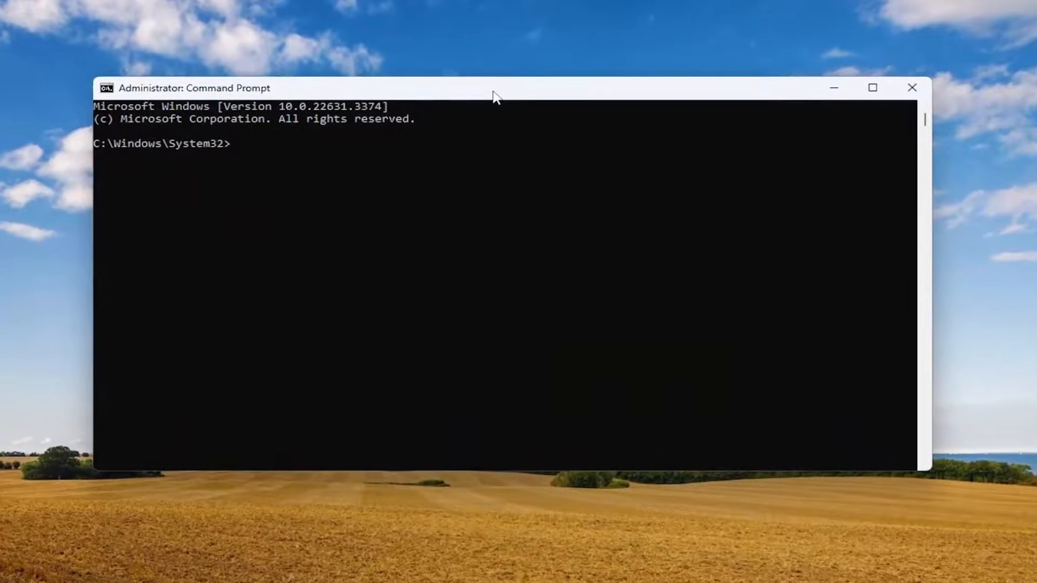
Run sfc /scannow to start the system file check
text(sf)
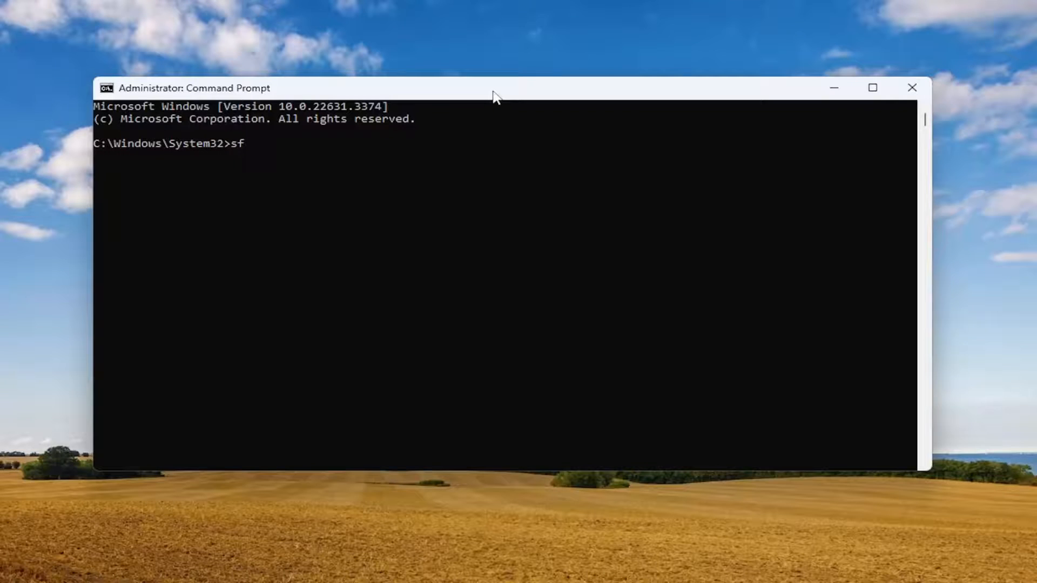
text(c /)
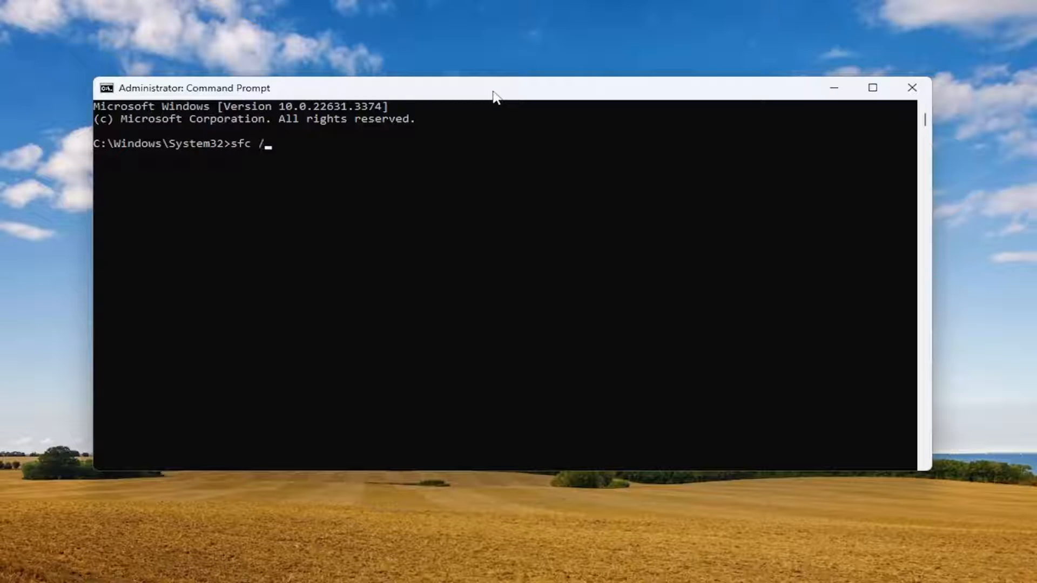
text(scannow)
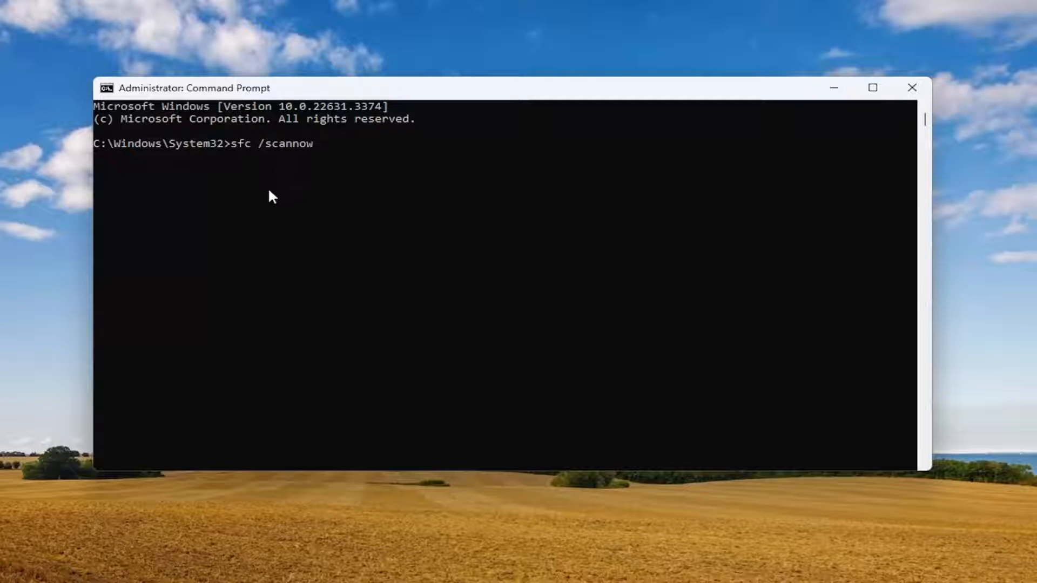
key(Enter)
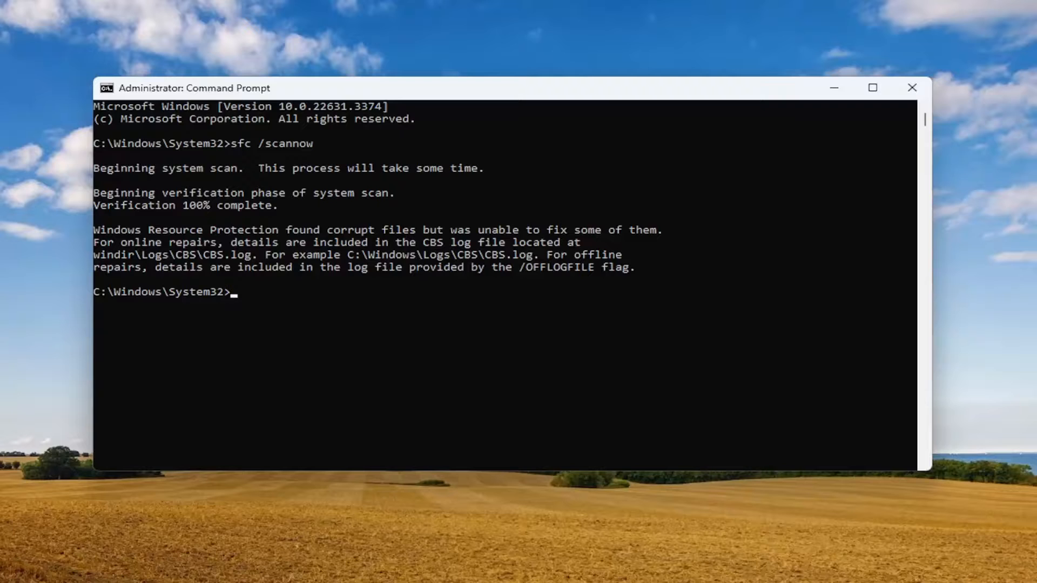
mouse_move(343, 311)
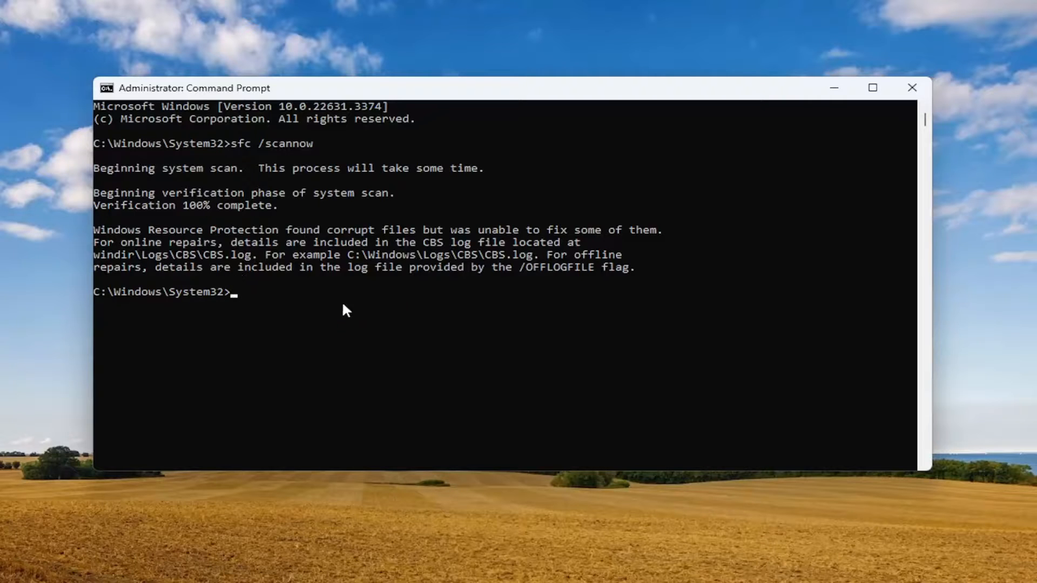
mouse_move(894, 136)
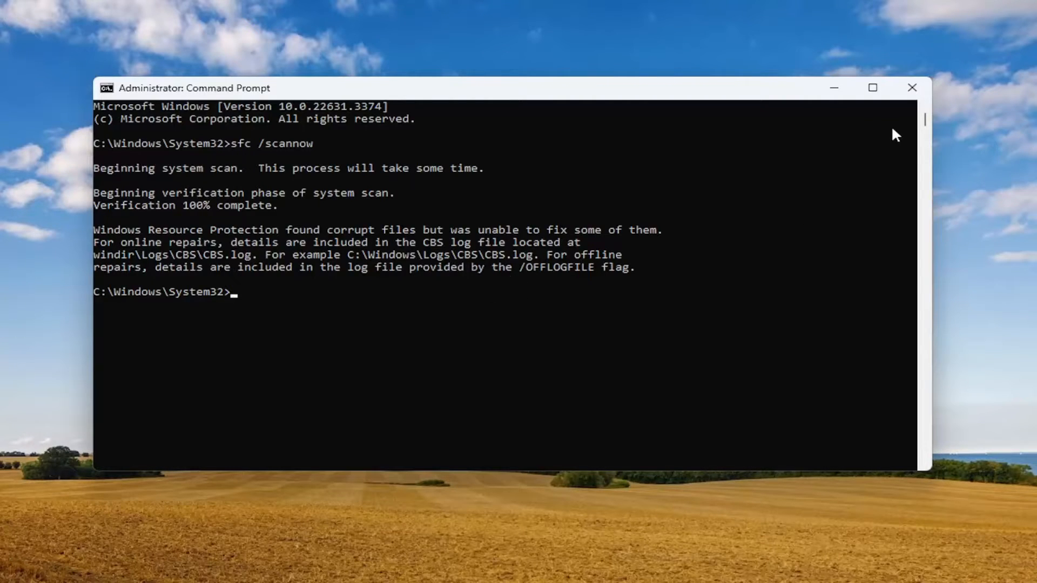
Close the Command Prompt window, returning to the desktop
click(911, 87)
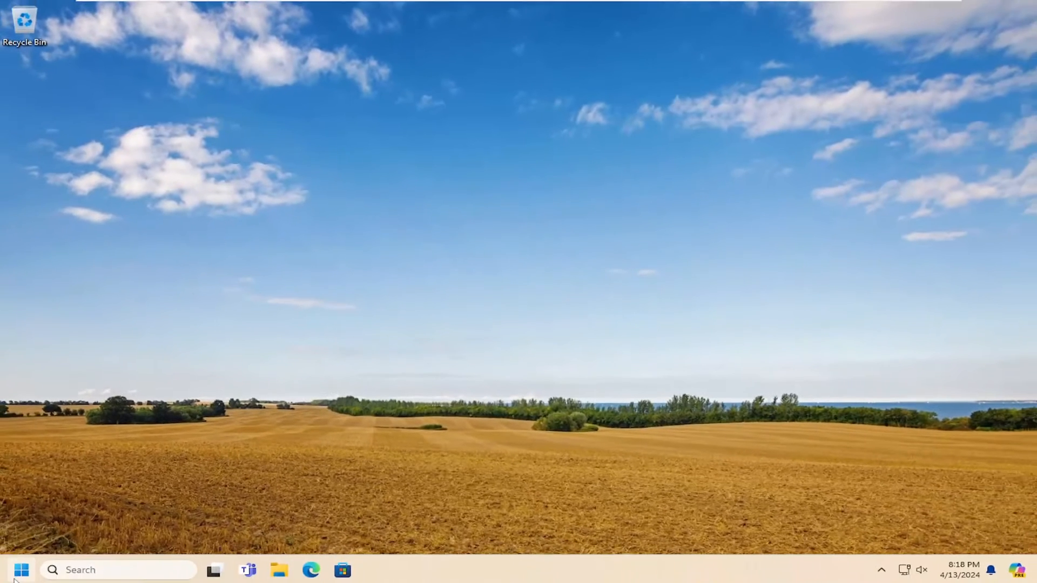